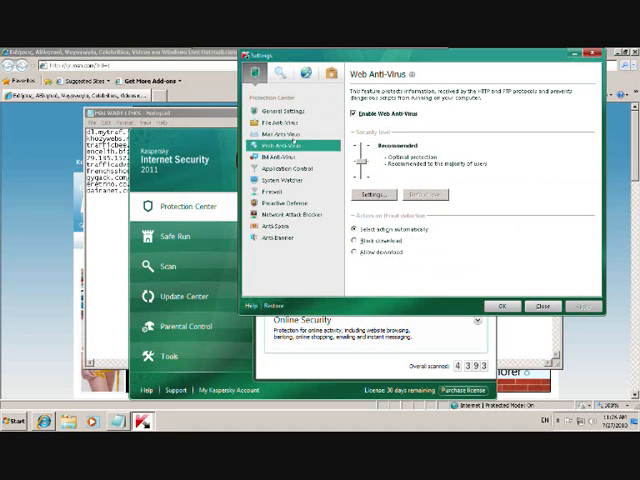
Review the Mail Anti-Virus, IM Anti-Virus and Application Control pages, then confirm with OK
{"action": "left_click", "coordinate": [286, 131]}
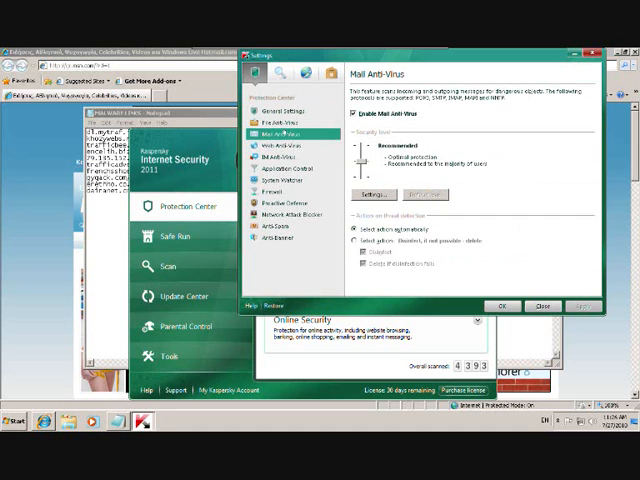
{"action": "left_click", "coordinate": [283, 144]}
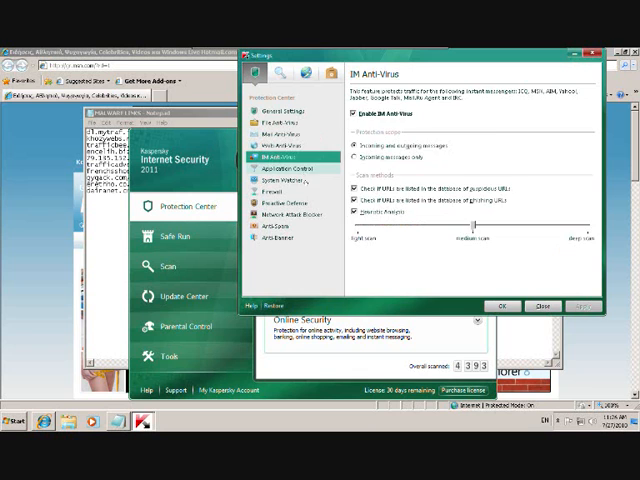
{"action": "left_click", "coordinate": [294, 180]}
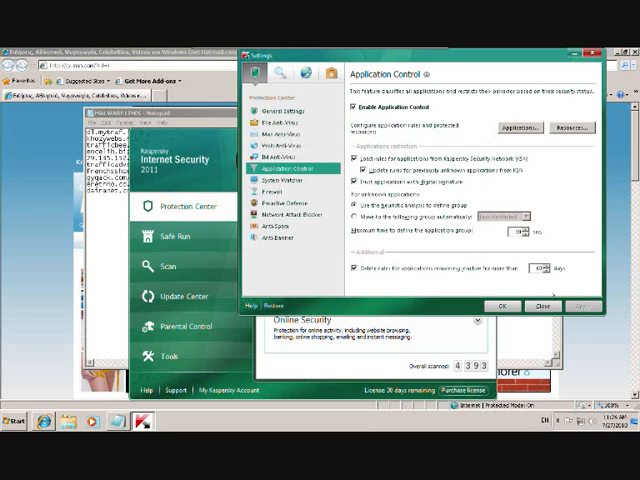
{"action": "left_click", "coordinate": [540, 306]}
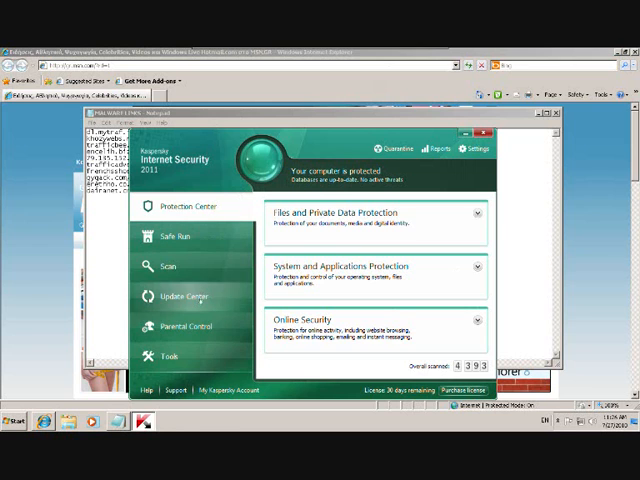
Close the Kaspersky main window before trying the first malware link
{"action": "left_click", "coordinate": [185, 295]}
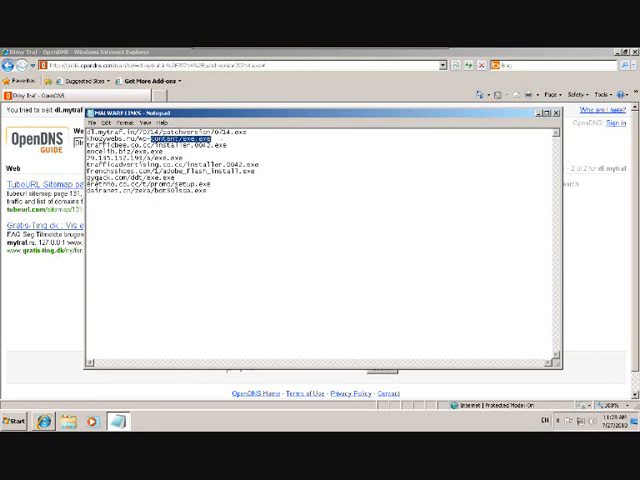
Load khozywebs.ru, see it blocked as unsafe, and move on to the exe.exe link
{"action": "left_click", "coordinate": [548, 110]}
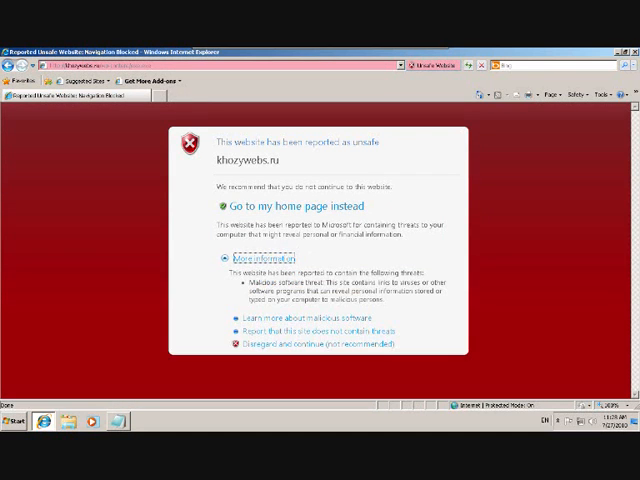
{"action": "left_click", "coordinate": [313, 343]}
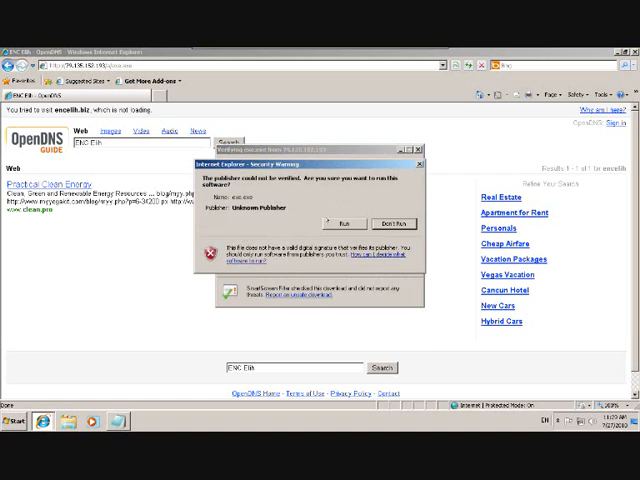
Refuse to run exe.exe, then load the trafficadvertising.co.cc and frenchsshoes.com links
{"action": "left_click", "coordinate": [345, 222]}
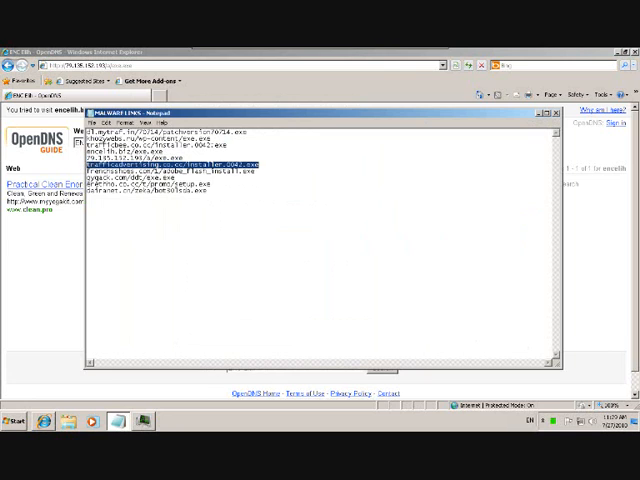
{"action": "left_click", "coordinate": [549, 110]}
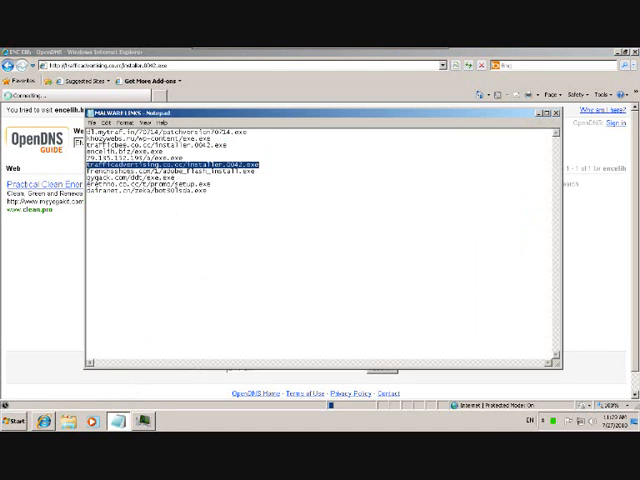
{"action": "left_click", "coordinate": [180, 175]}
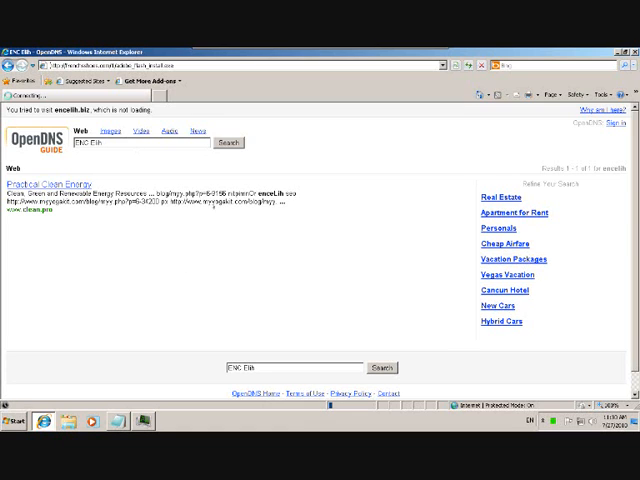
{"action": "mouse_move", "coordinate": [163, 355]}
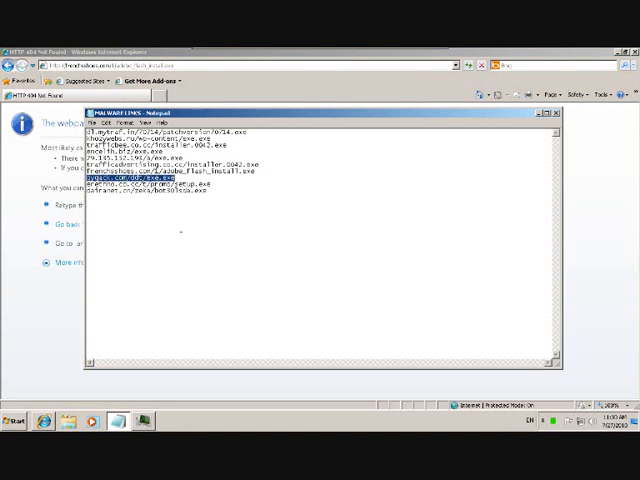
Load gygack.com, view the threat details, and disregard the warnings for gygack.com and erethho.co.cc
{"action": "left_click", "coordinate": [551, 110]}
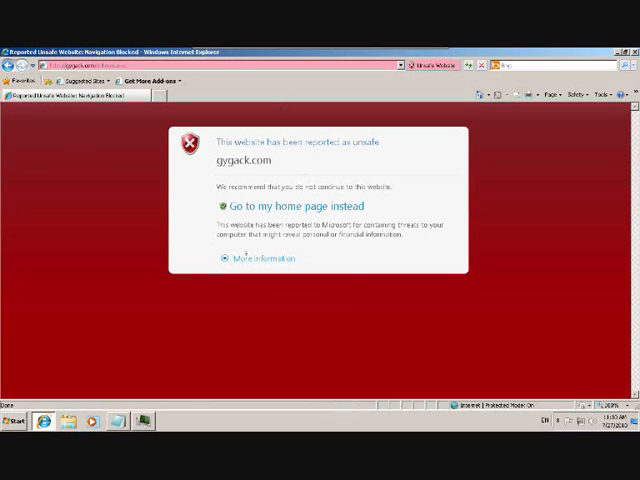
{"action": "mouse_move", "coordinate": [262, 260]}
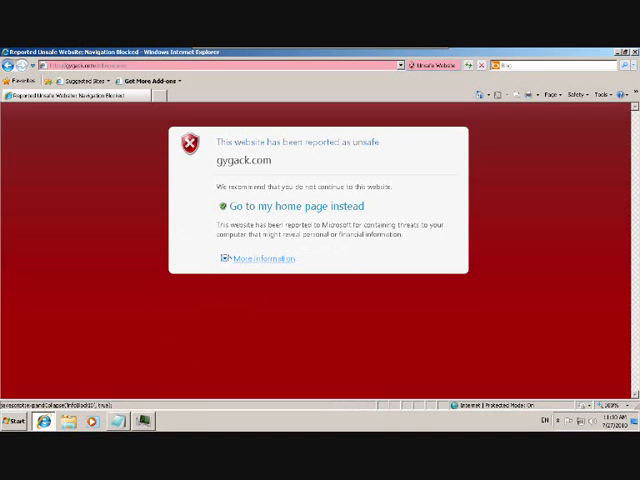
{"action": "left_click", "coordinate": [258, 258]}
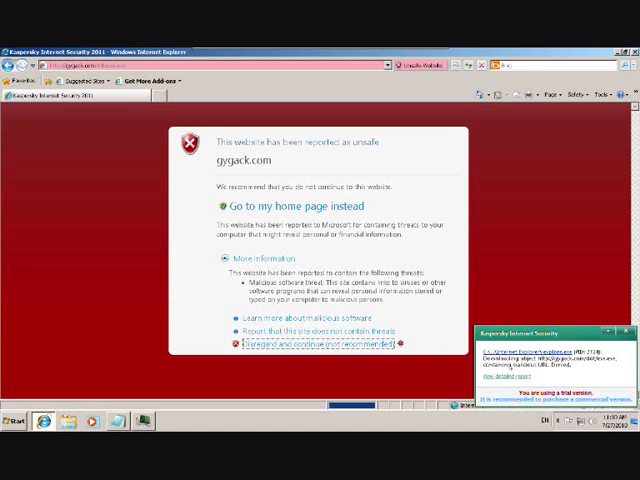
{"action": "left_click", "coordinate": [300, 343]}
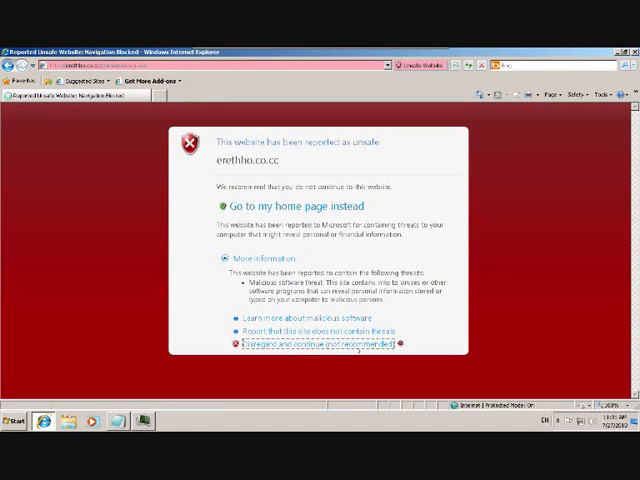
{"action": "left_click", "coordinate": [310, 343]}
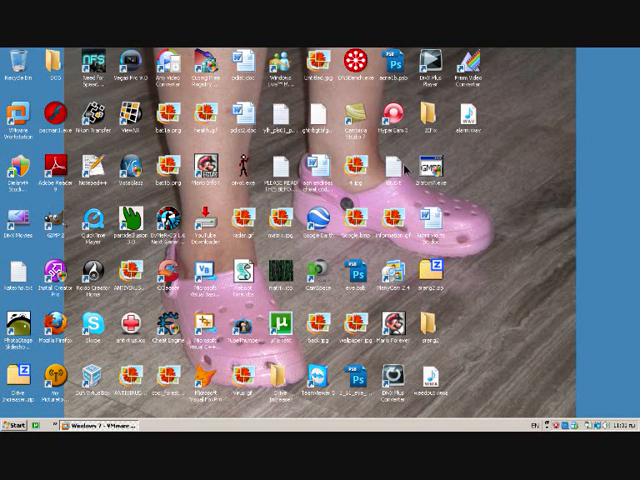
{"action": "mouse_move", "coordinate": [287, 247]}
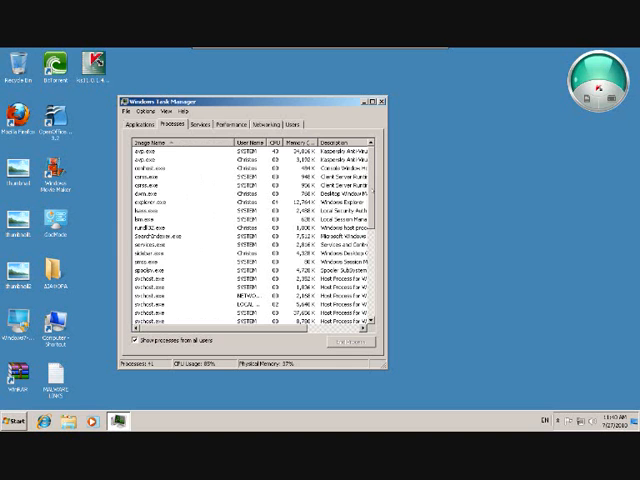
Scroll the Processes list past avp.exe and close Task Manager
{"action": "scroll", "scroll_direction": "down", "scroll_amount": 3}
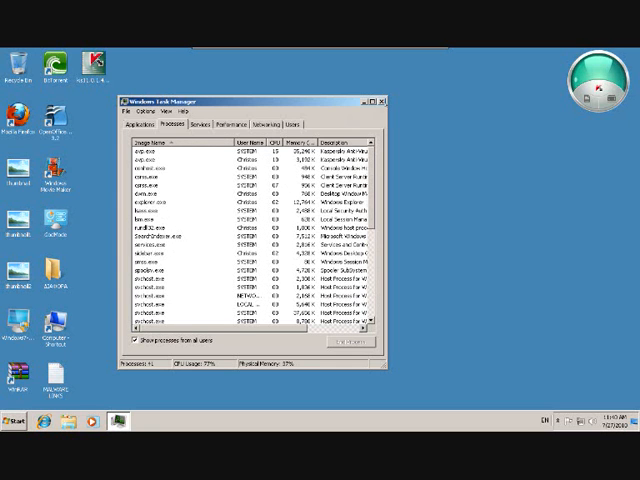
{"action": "left_click", "coordinate": [378, 98]}
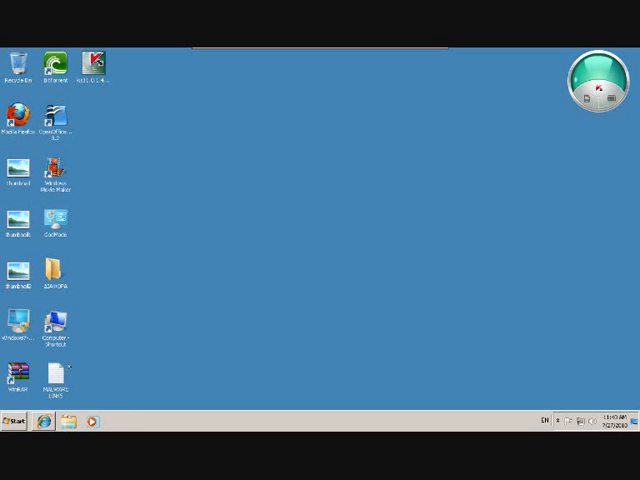
{"action": "mouse_move", "coordinate": [205, 163]}
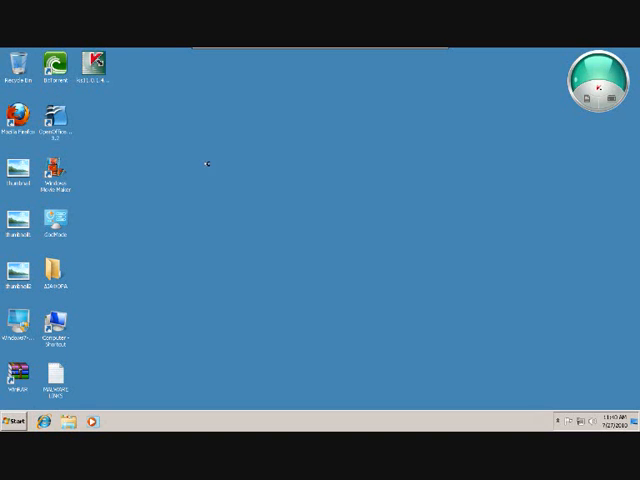